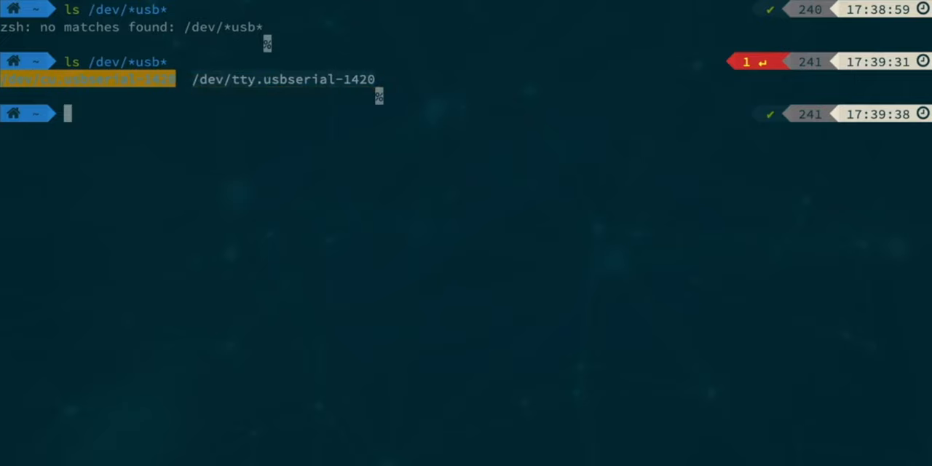
Connect to the switch console with 'screen /dev/tty.usbserial-1420 9600'
text(sc)
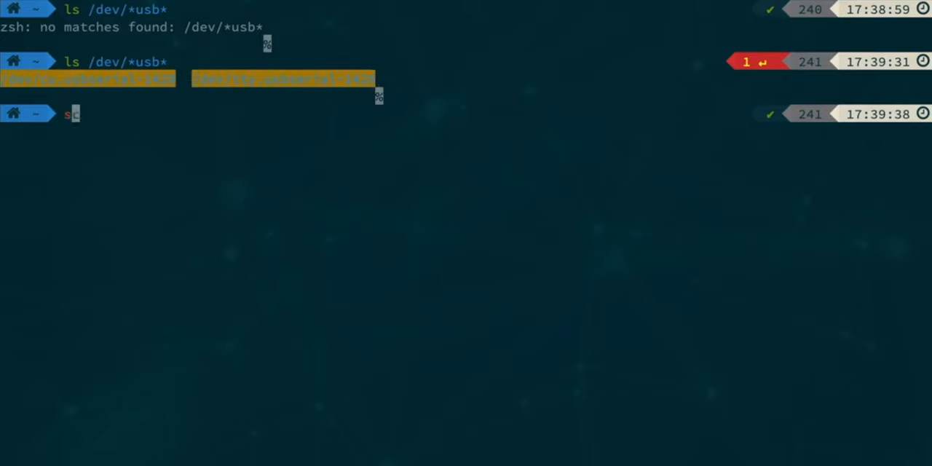
text(creen /dev/tty.usbserial-1420)
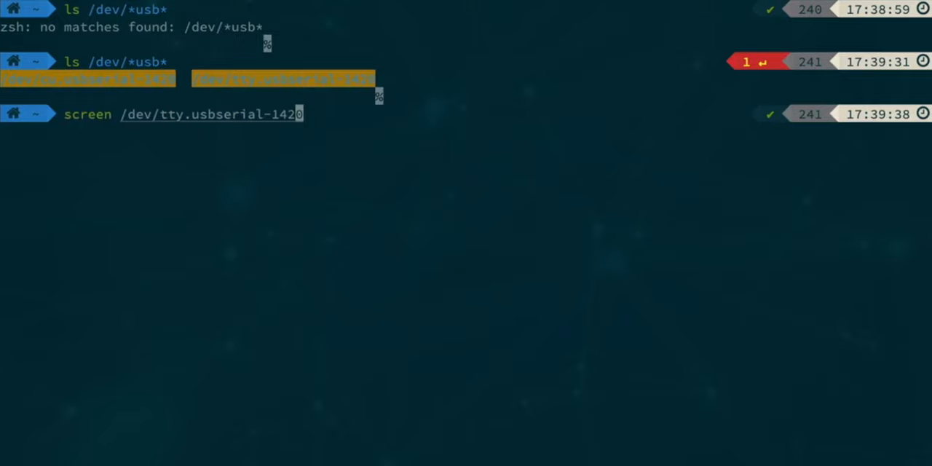
text(/)
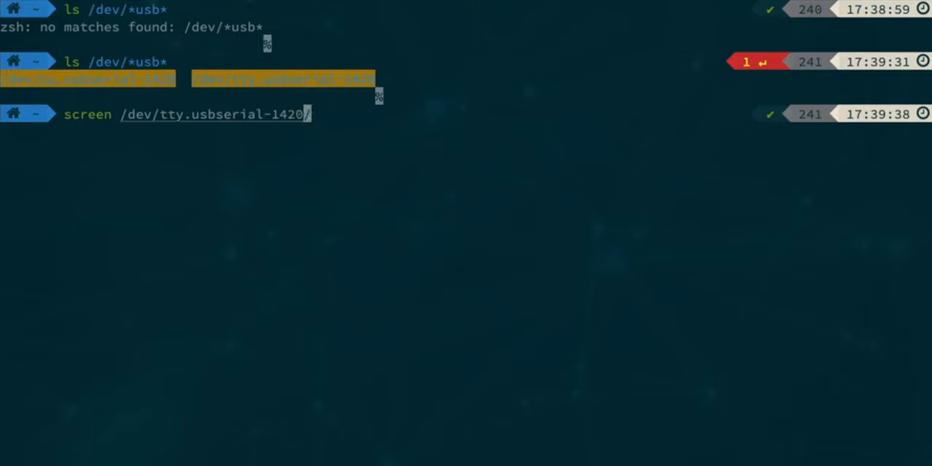
text(9600)
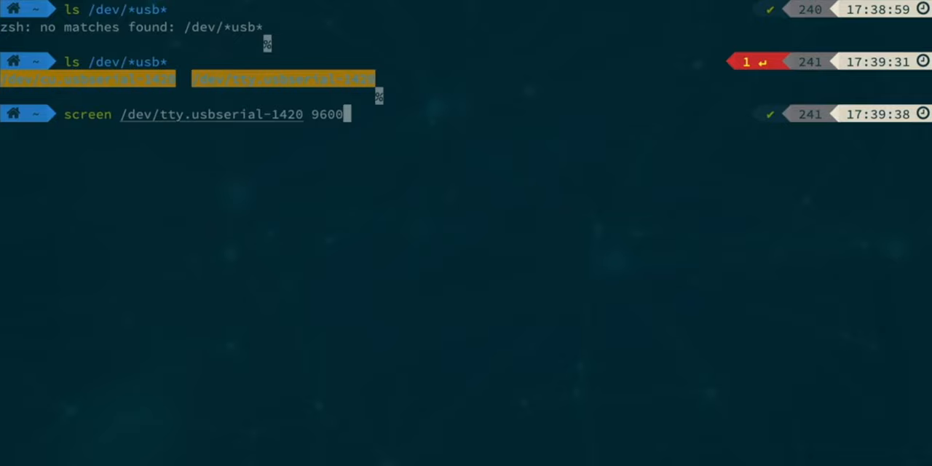
key(enter)
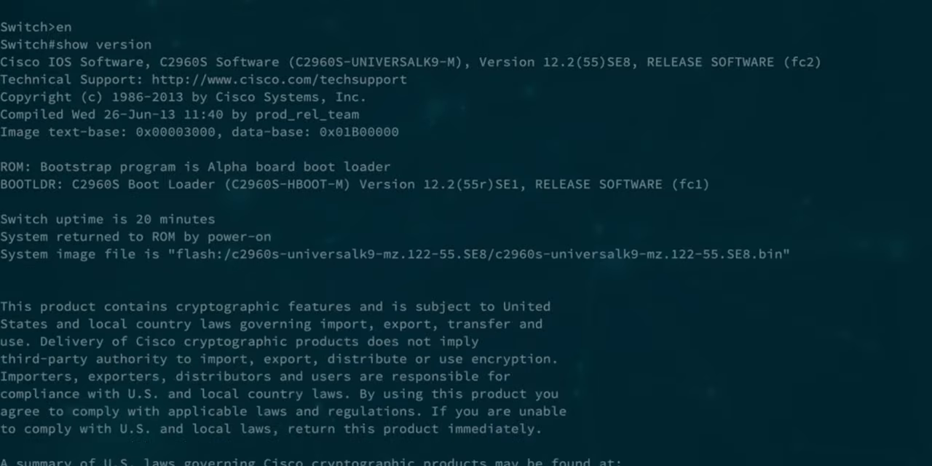
Scroll through the show version output, then run 'show license' to see the active lanbase license
scroll(down, 3)
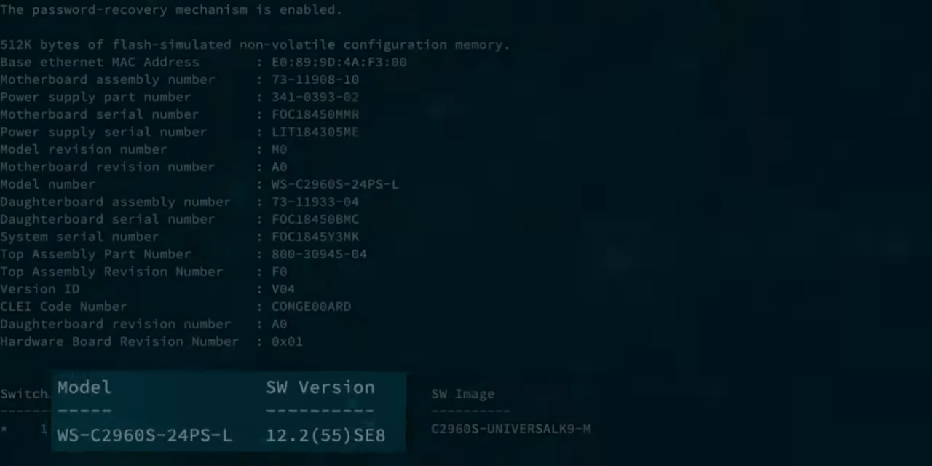
text(show license)
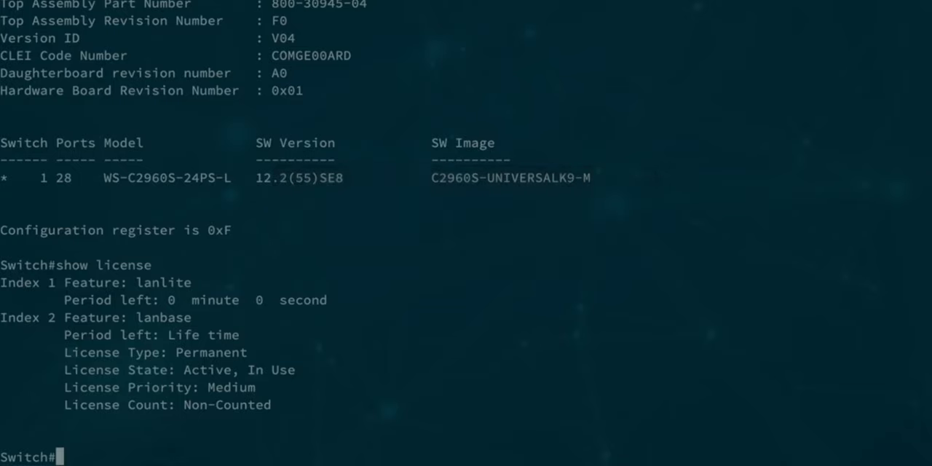
Run 'show sdm prefer' to view the default template's resource limits, including 255 VLANs
text(show)
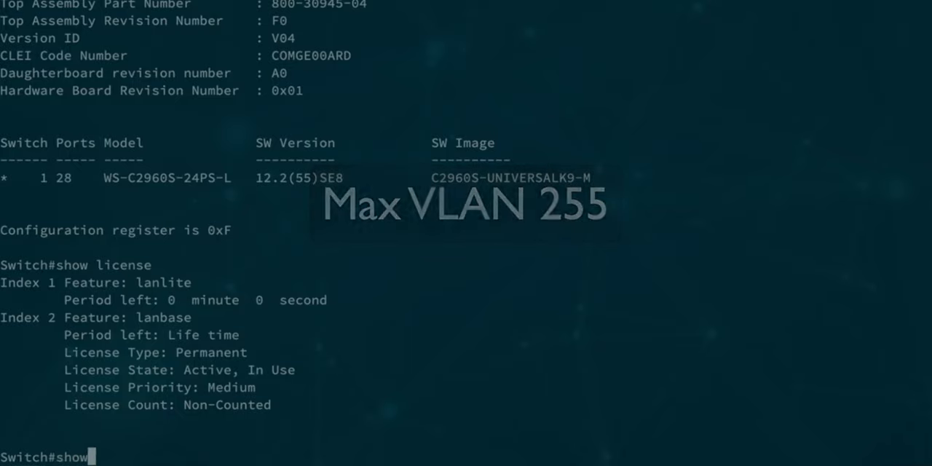
text(show sdm prefer)
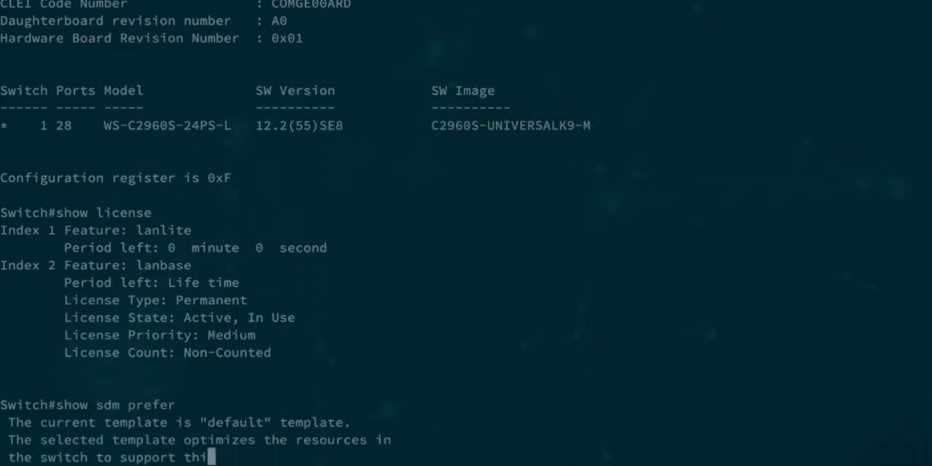
scroll(down, 3)
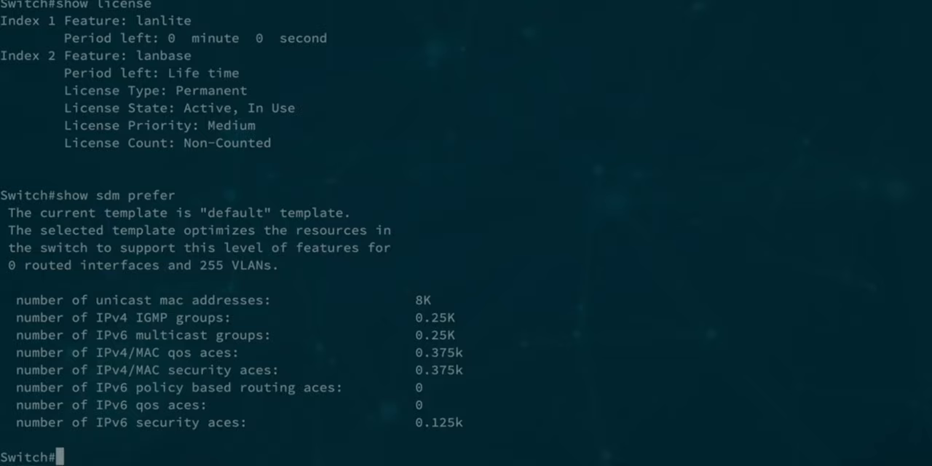
text(show file systems)
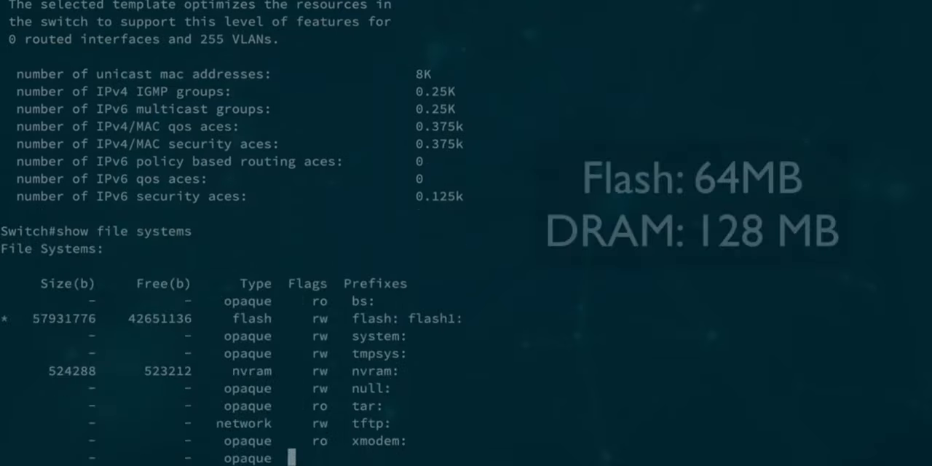
Scroll through the 'show file systems' listing of sizes, free space, types and flags
scroll(down, 3)
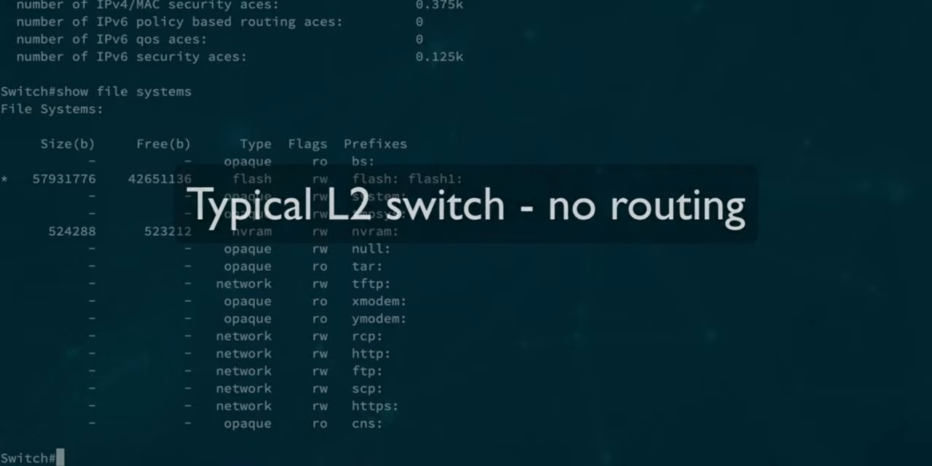
scroll(down, 3)
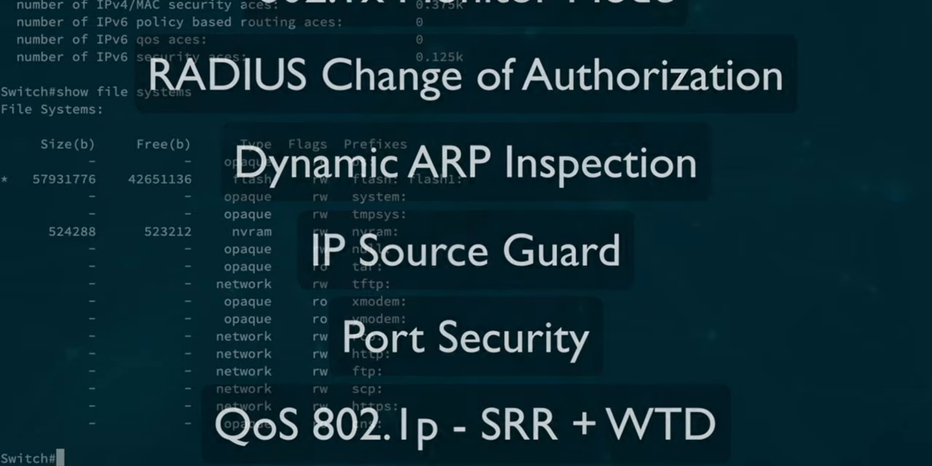
text(show power inline)
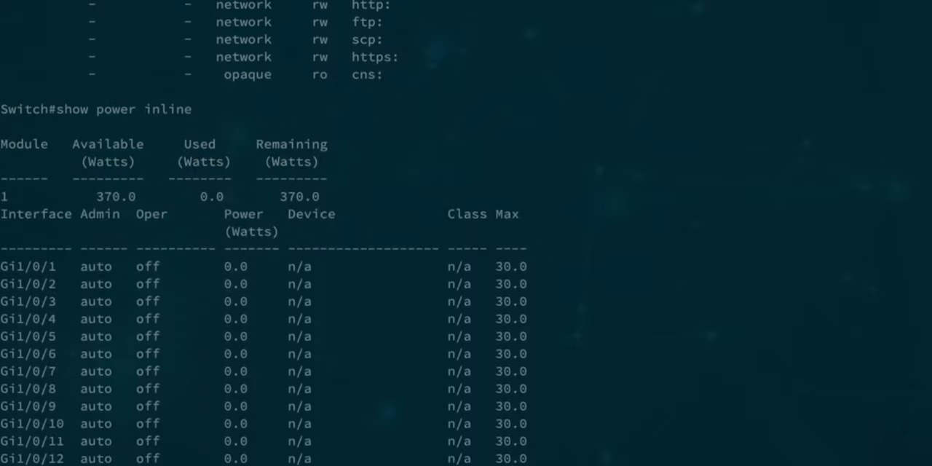
Rerun 'show power inline' to confirm port 11's device now draws 15.4 W
scroll(down, 3)
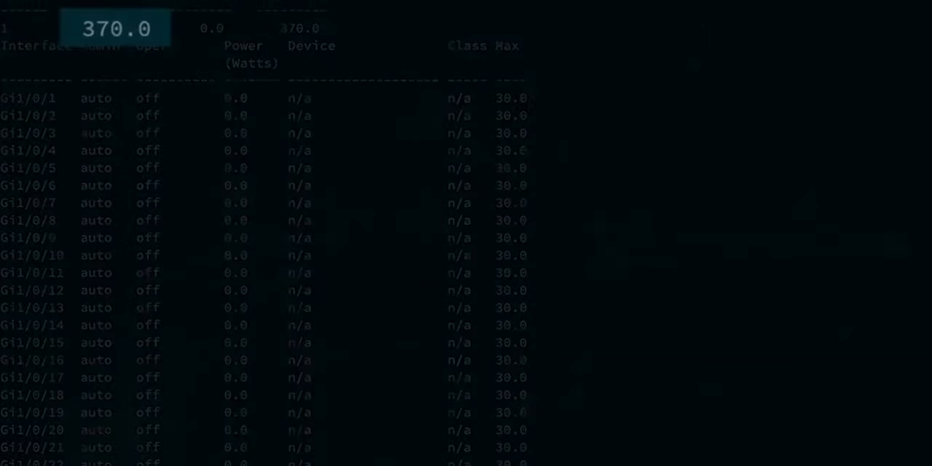
scroll(down, 3)
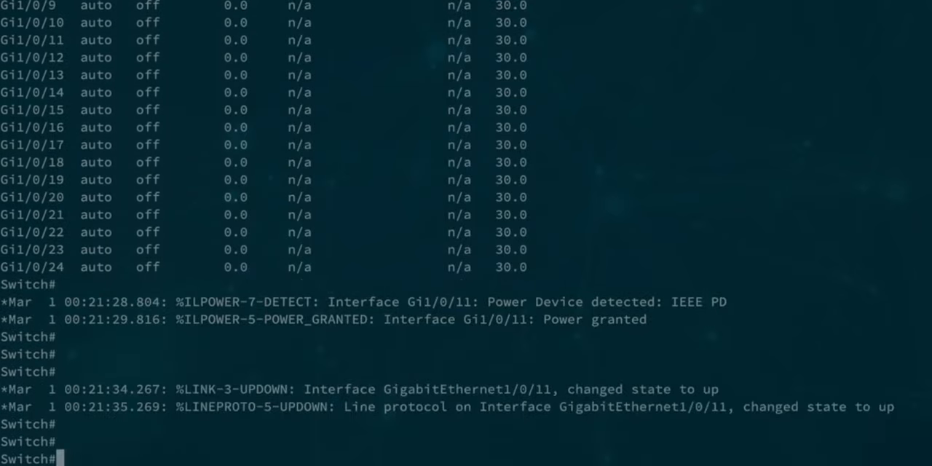
text(show power inline)
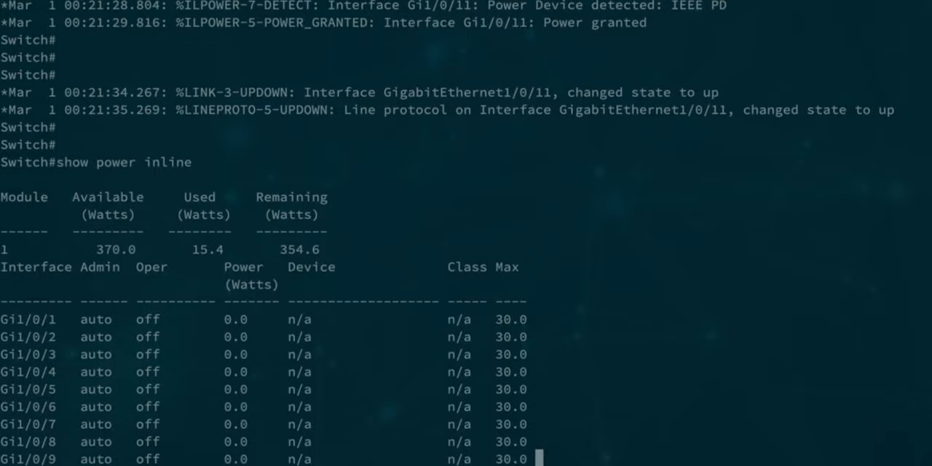
scroll(down, 3)
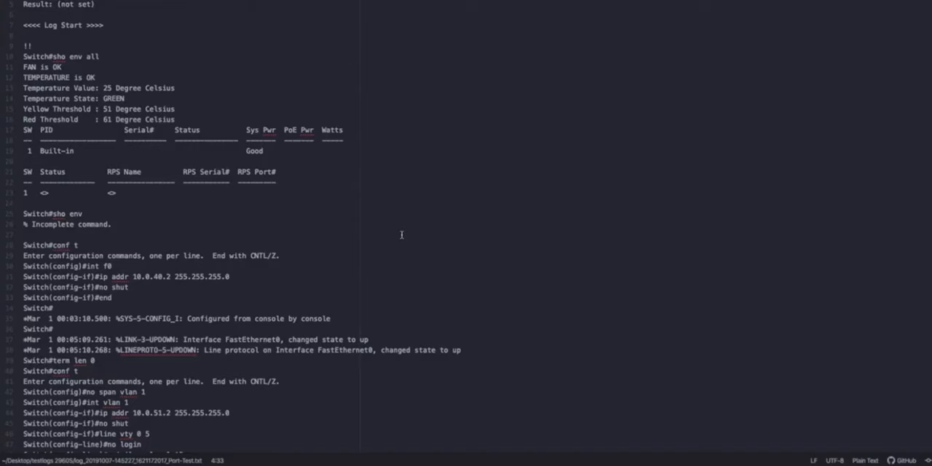
Scroll through the environment, show version and PoE test logs to the power device events
scroll(down, 3)
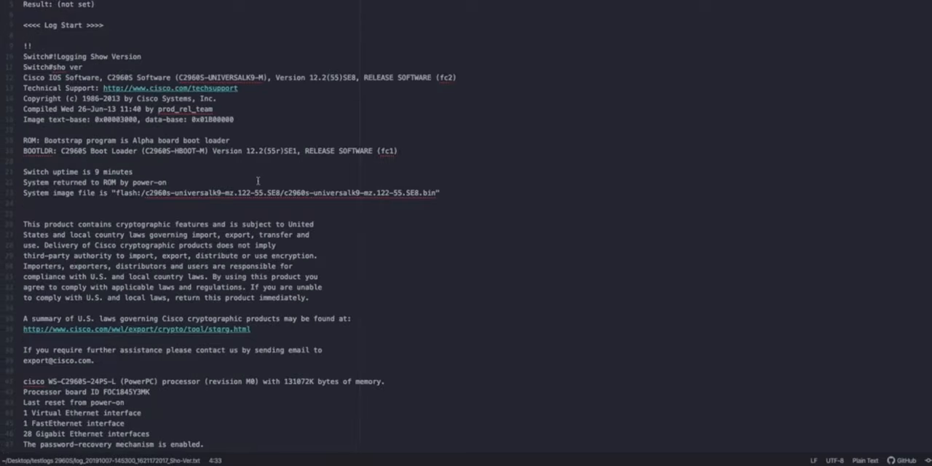
scroll(down, 3)
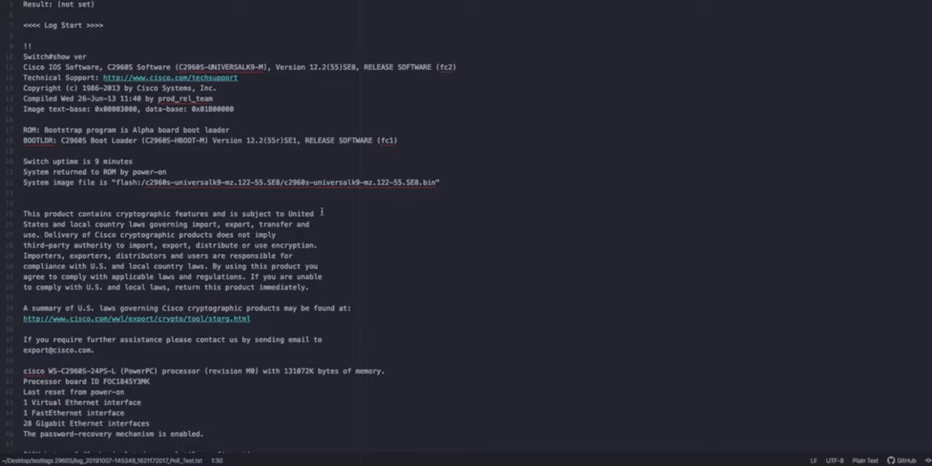
scroll(down, 3)
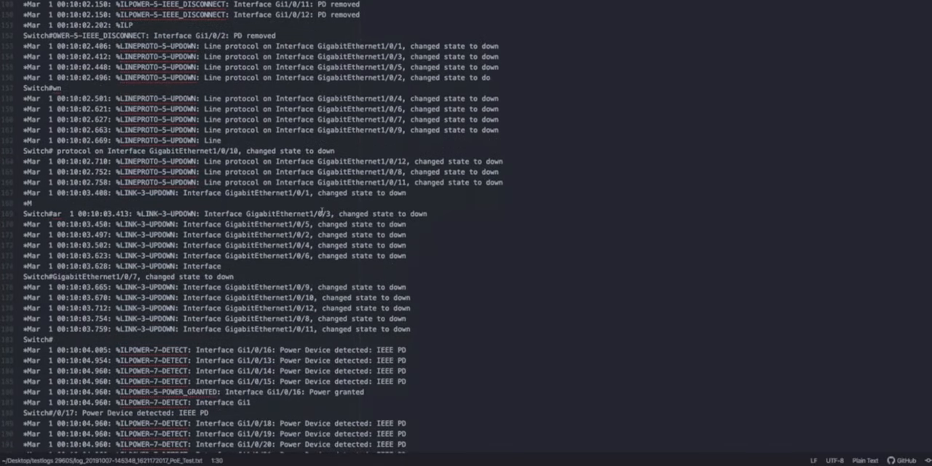
scroll(down, 3)
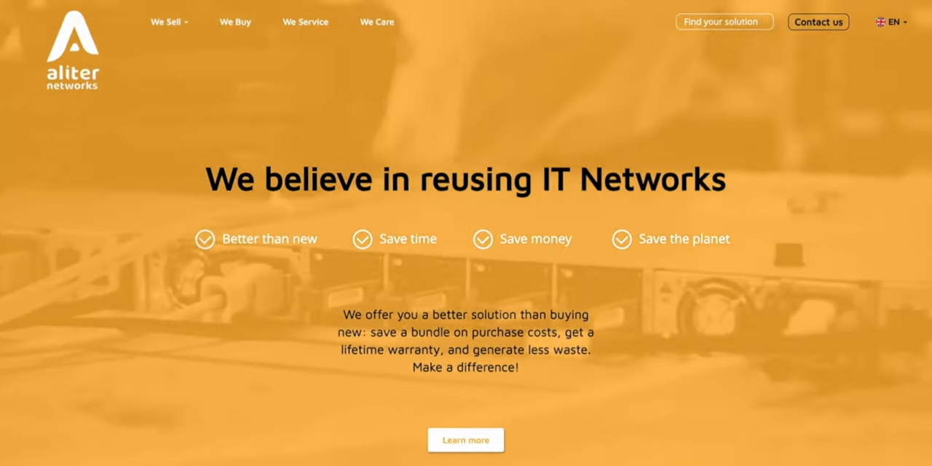
Scroll the Aliter Networks homepage through services and refurbished products to the company figures
scroll(down, 3)
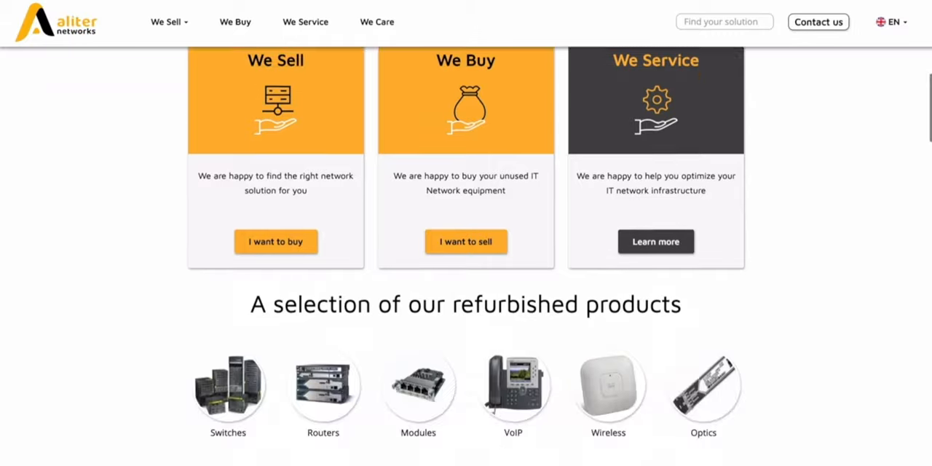
scroll(down, 3)
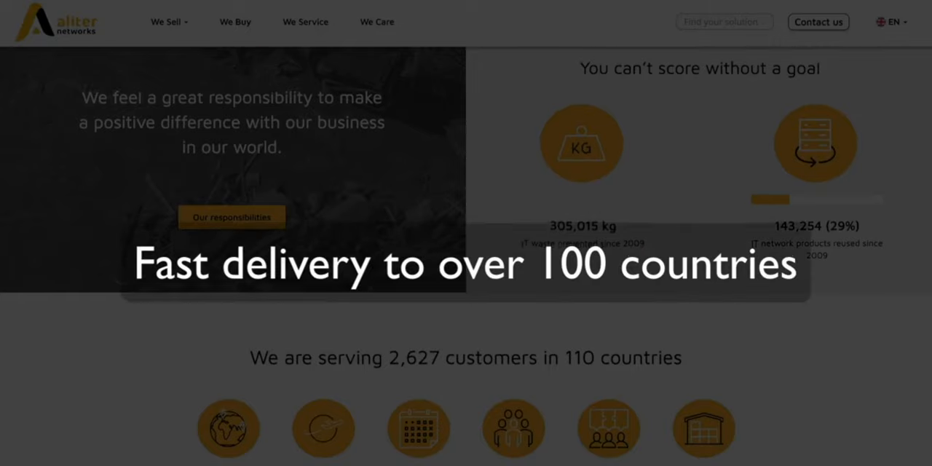
scroll(down, 3)
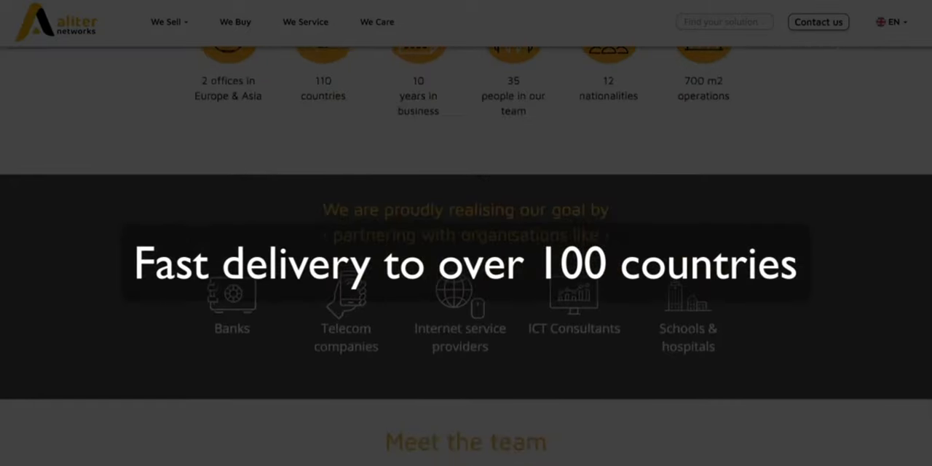